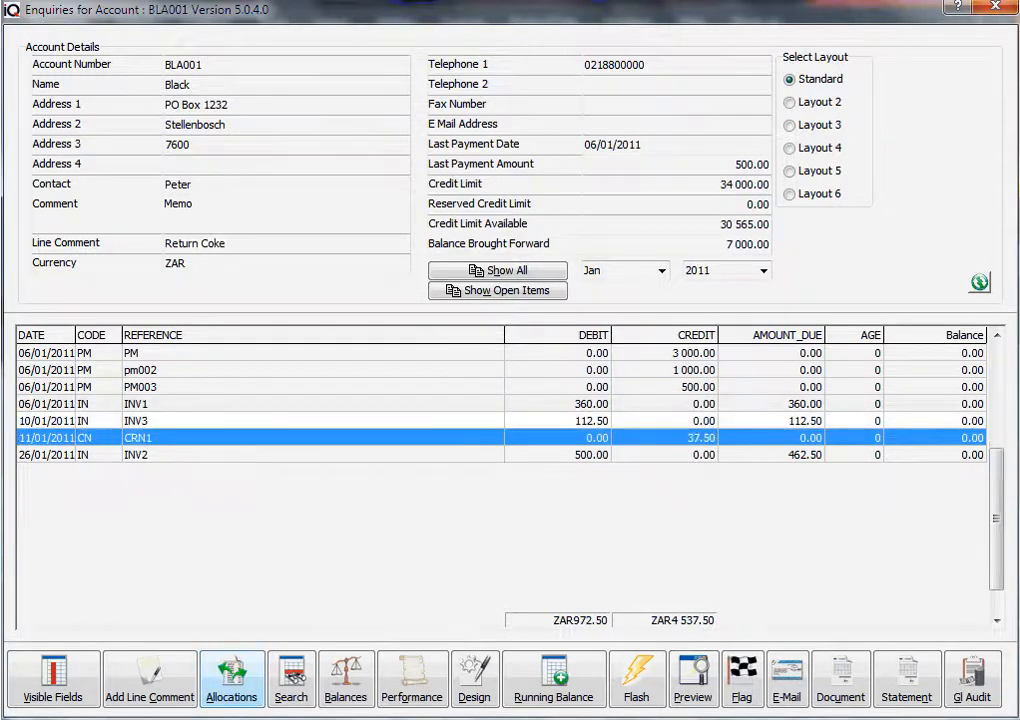
# Step: Show the allocations linked to credit note CRN1 on account BLA001 (R 37.50 against INV2)
pyautogui.click(230, 668)
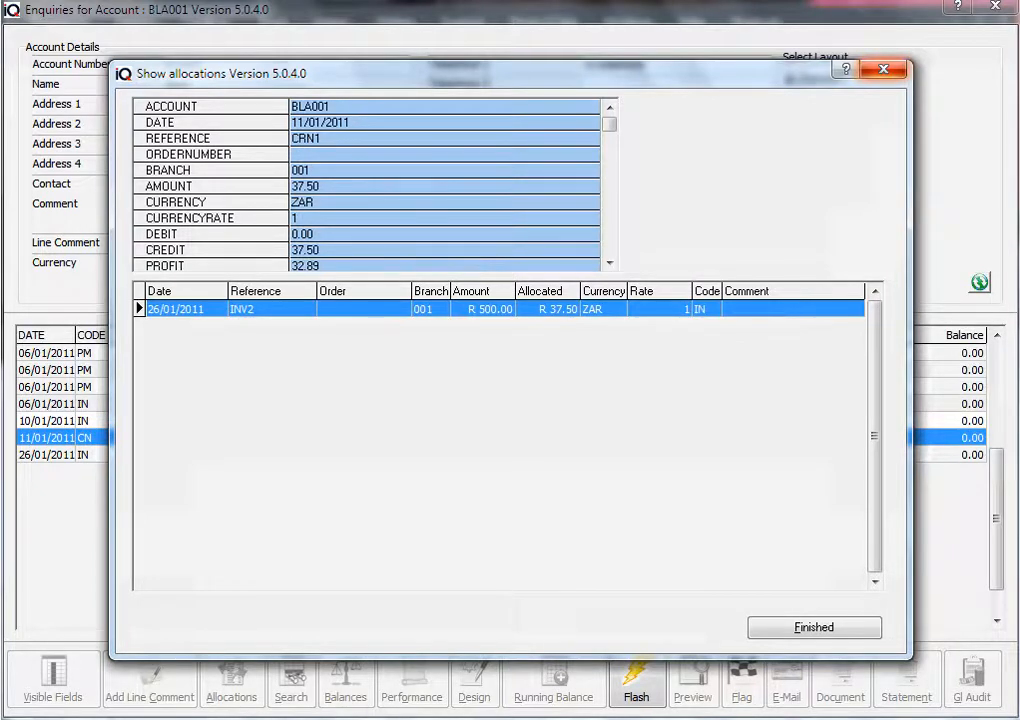
# Step: Finish viewing CRN1's allocations and return to BLA001's transaction list
pyautogui.click(814, 628)
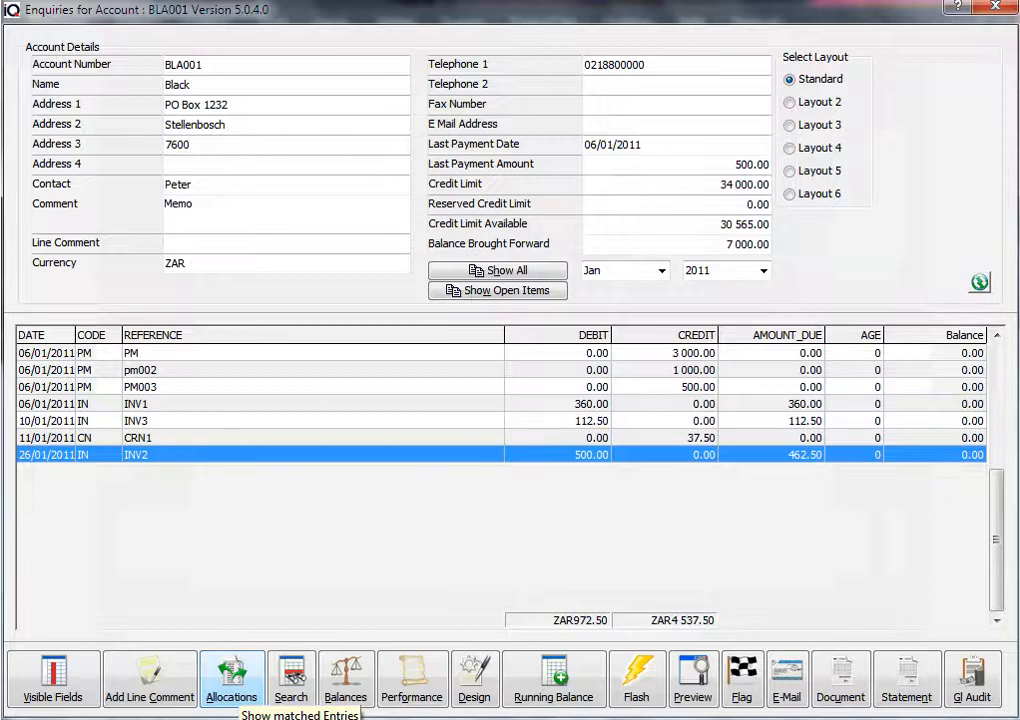
pyautogui.click(232, 670)
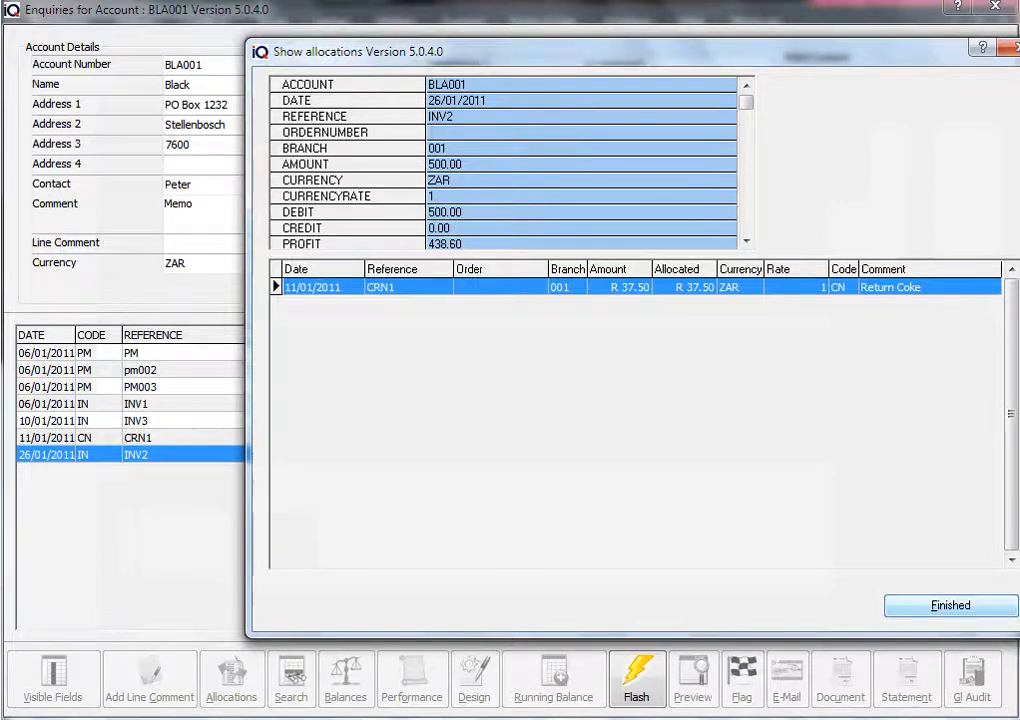
pyautogui.click(956, 604)
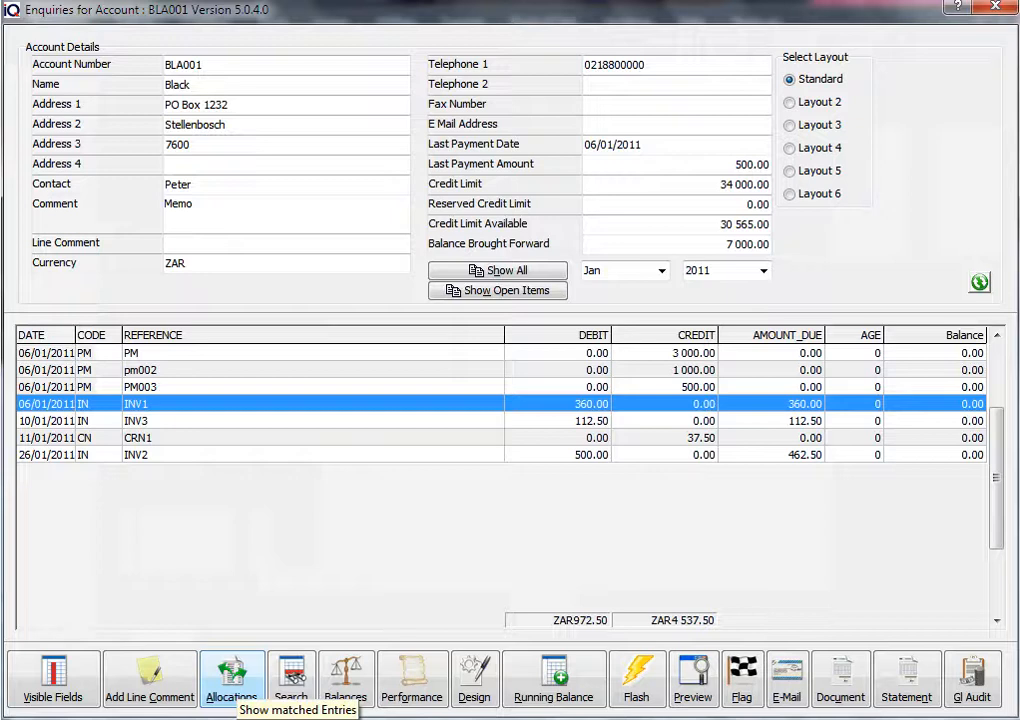
pyautogui.click(228, 660)
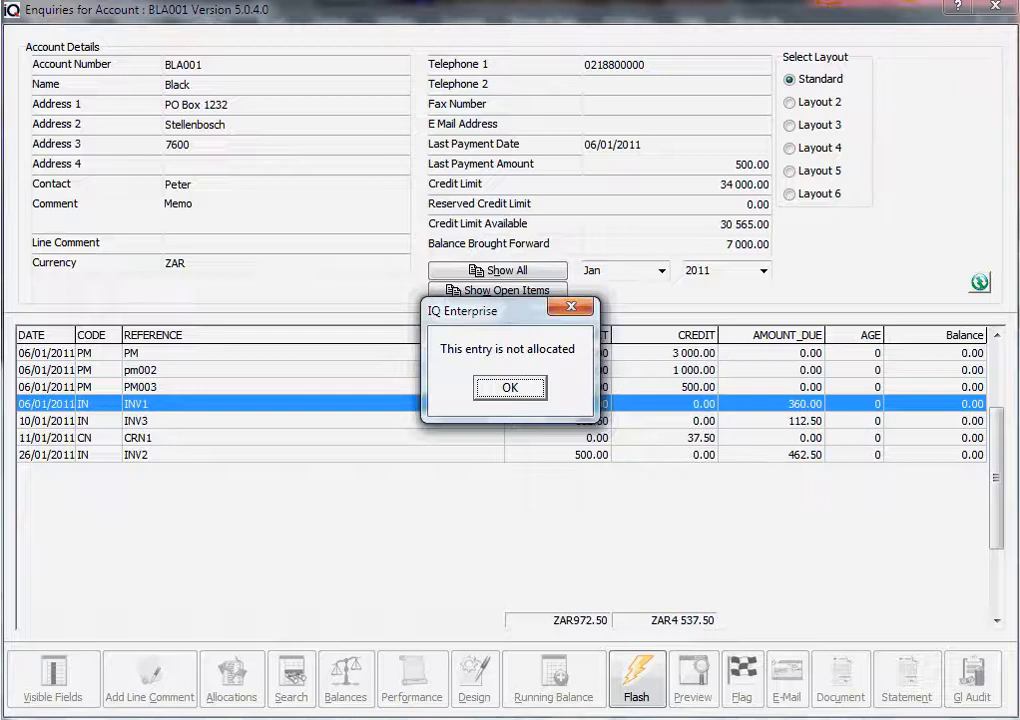
pyautogui.click(508, 388)
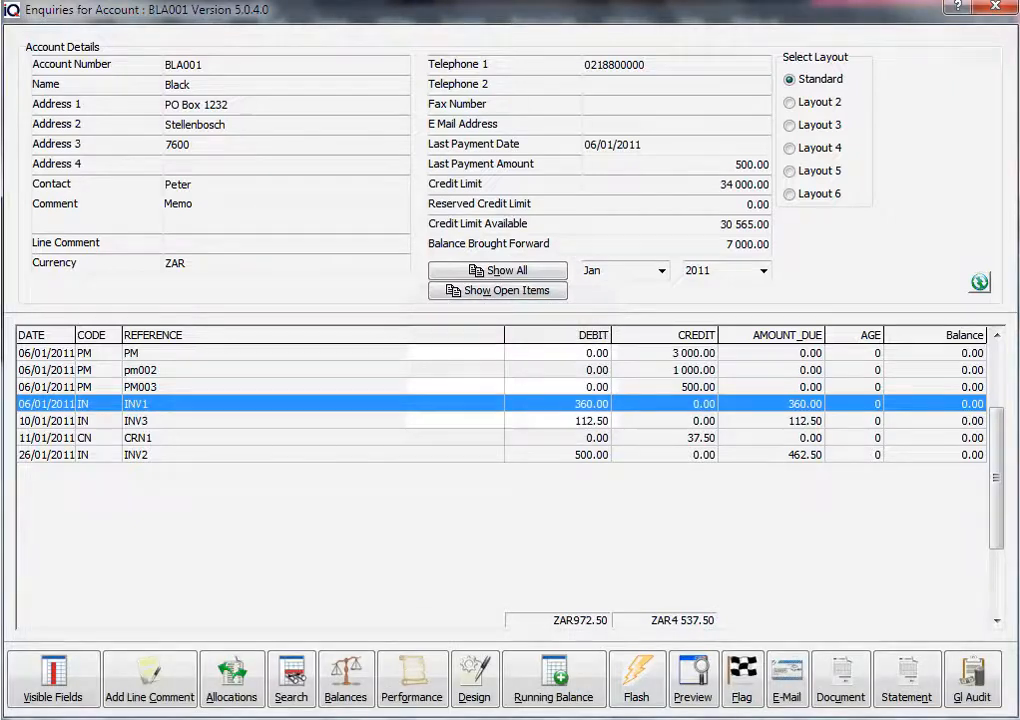